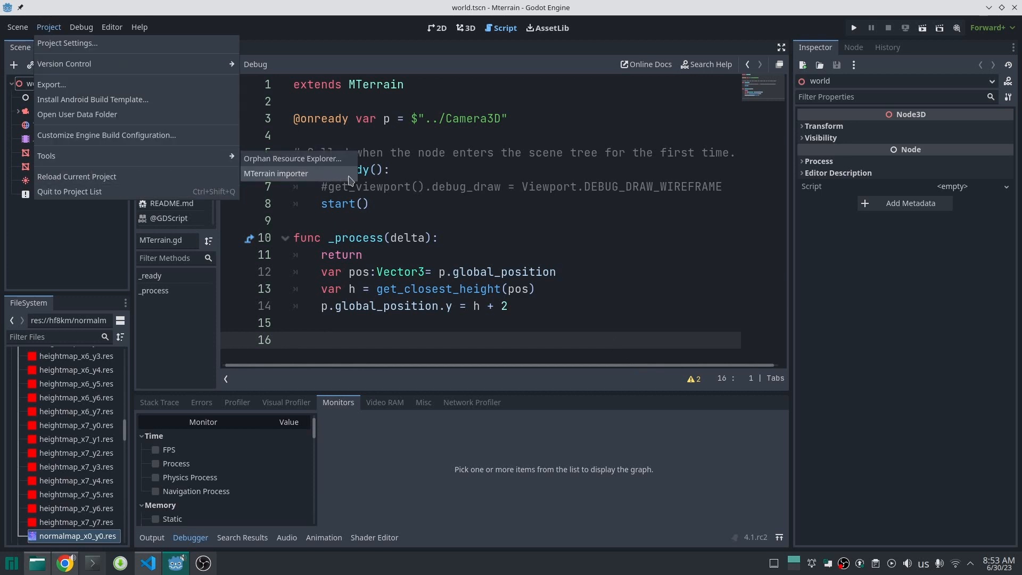
Launch the MTerrain importer and browse into the hf8km folder for the heightmap file
{"action": "left_click", "coordinate": [276, 173]}
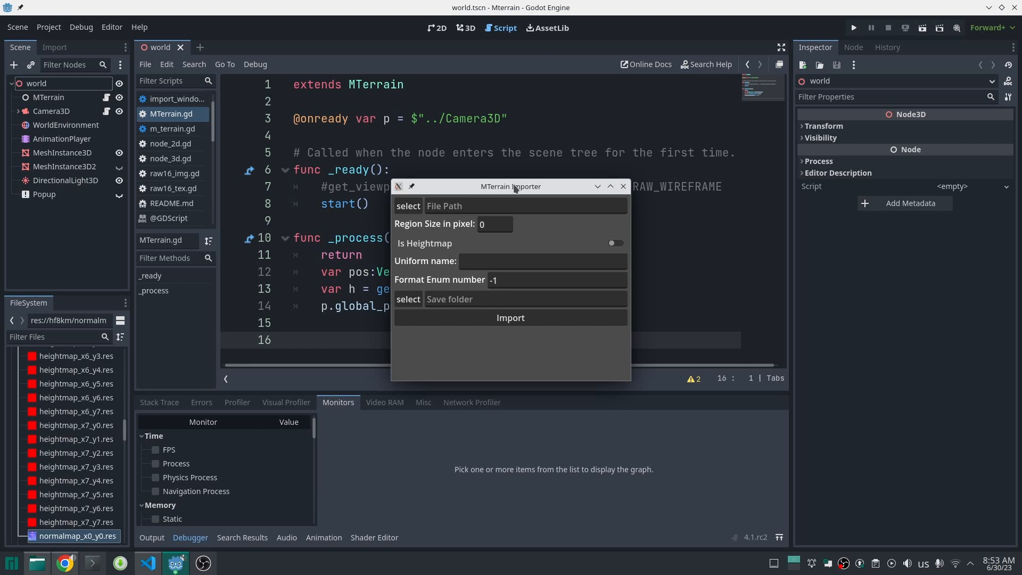
{"action": "left_click", "coordinate": [408, 206]}
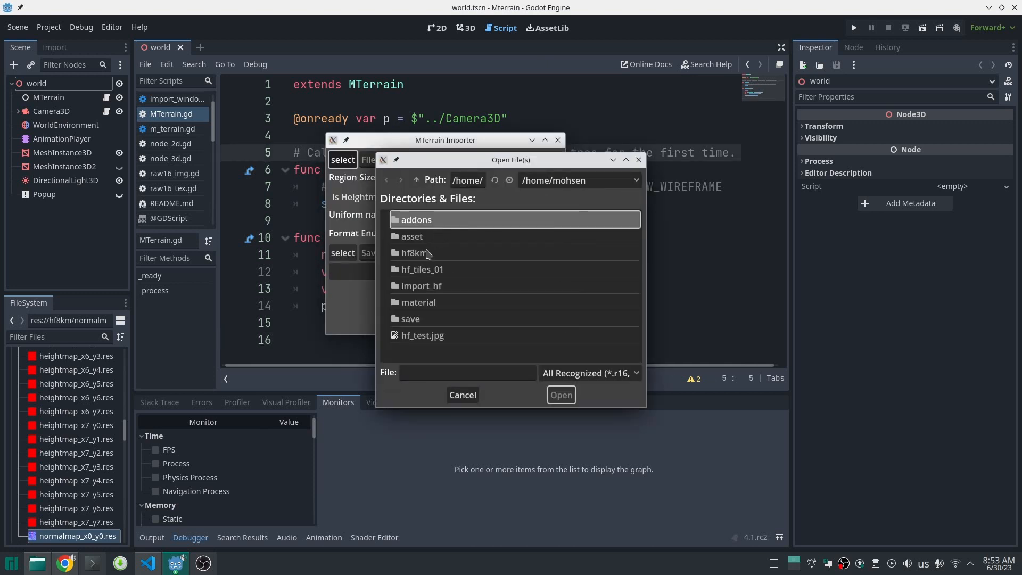
{"action": "double_click", "coordinate": [416, 253]}
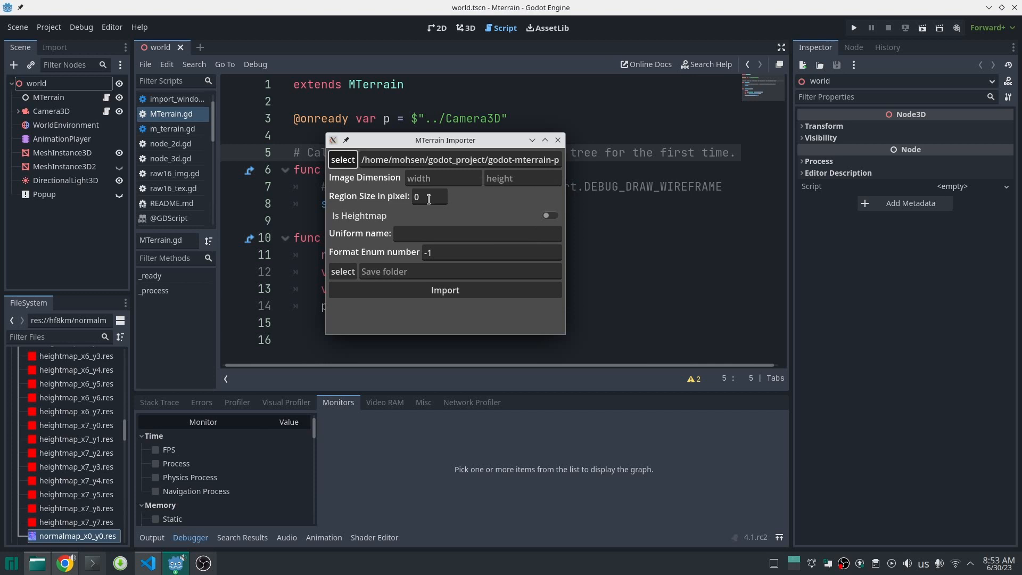
Enter region size 1025 and switch on the Is Heightmap toggle
{"action": "type", "text": "1"}
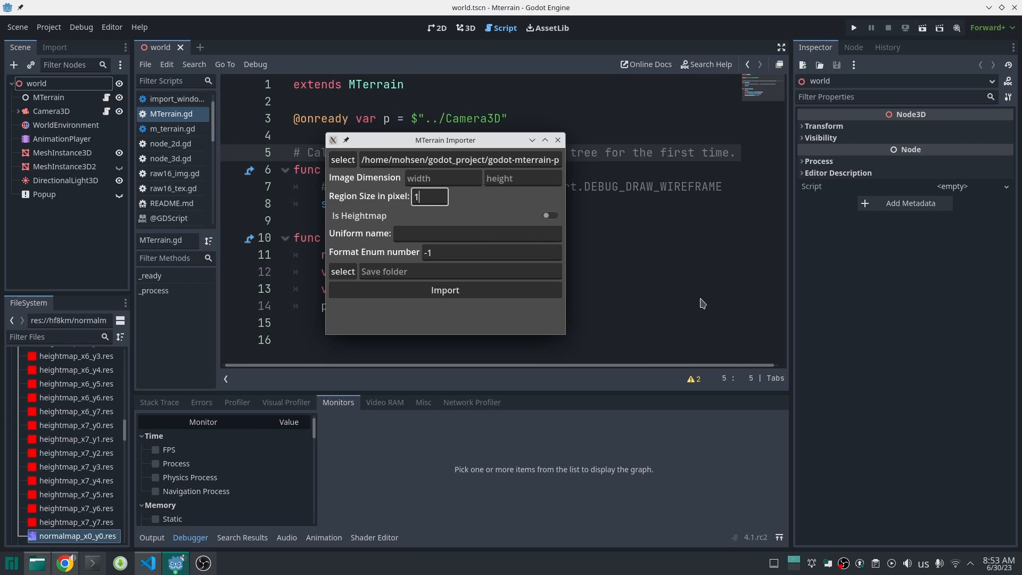
{"action": "type", "text": "025"}
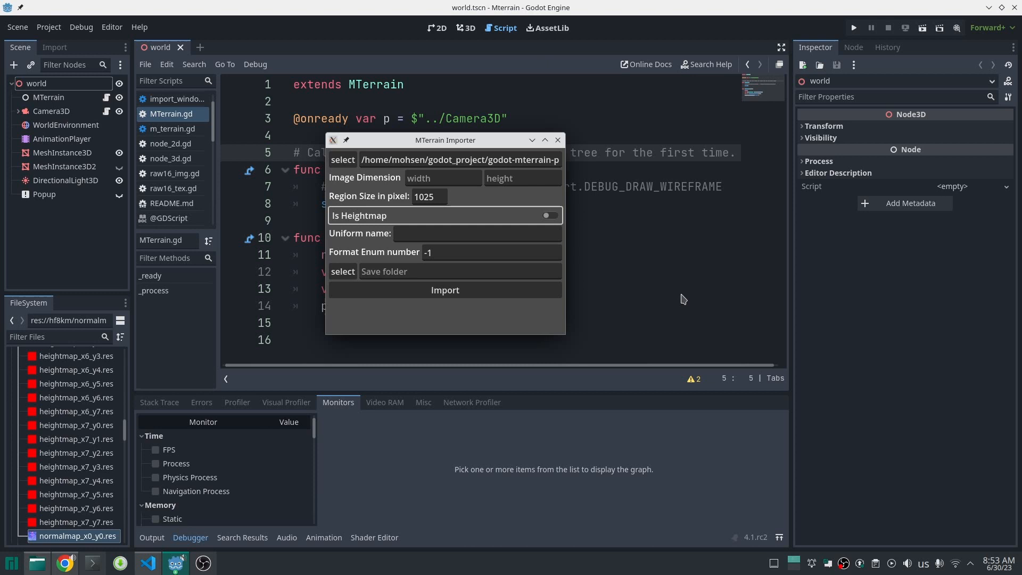
{"action": "left_click", "coordinate": [549, 215]}
{"action": "type", "text": "-500"}
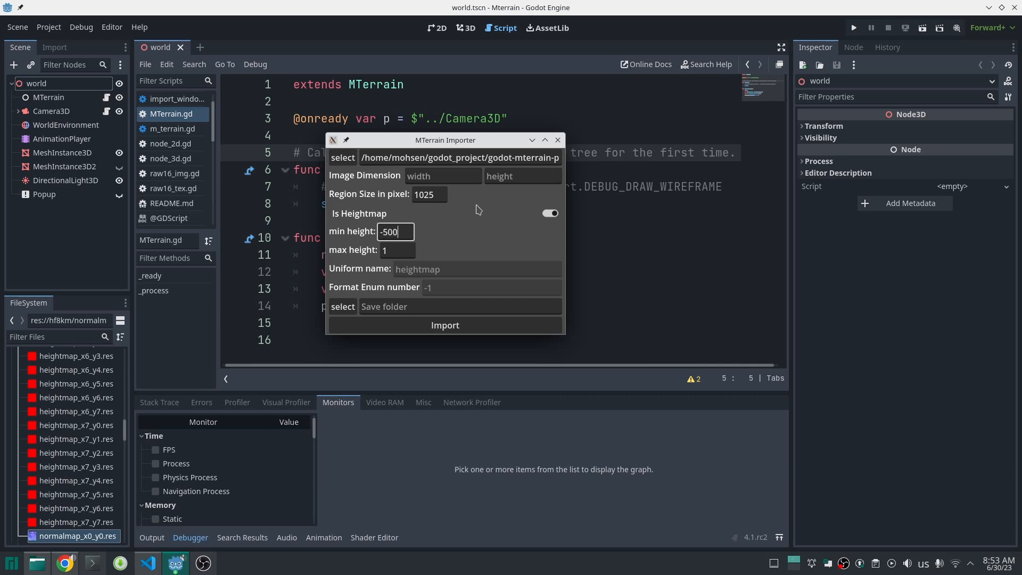
Set max height to 2000 and choose res://hf8km as the save folder
{"action": "type", "text": "2000"}
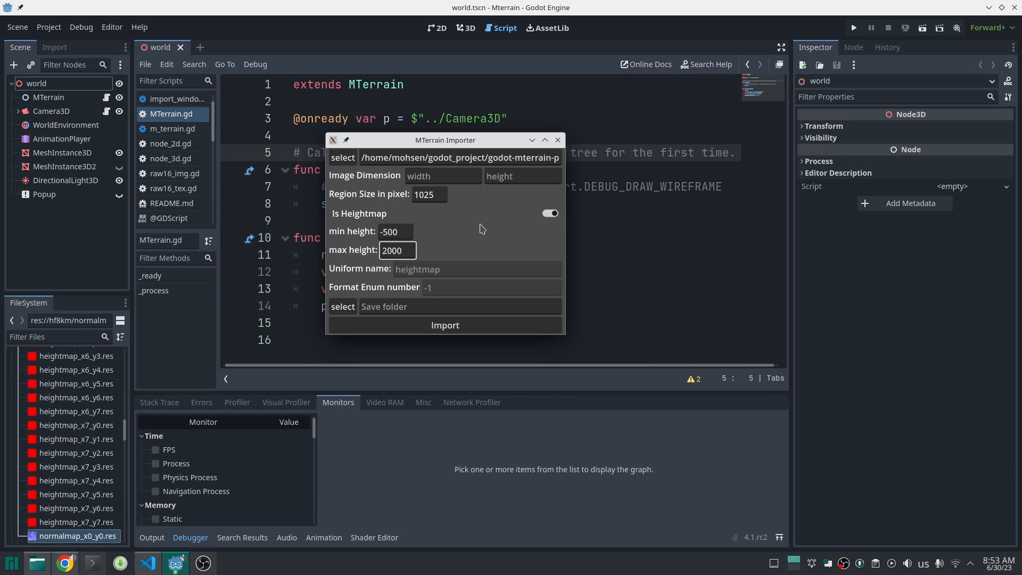
{"action": "left_click", "coordinate": [343, 307]}
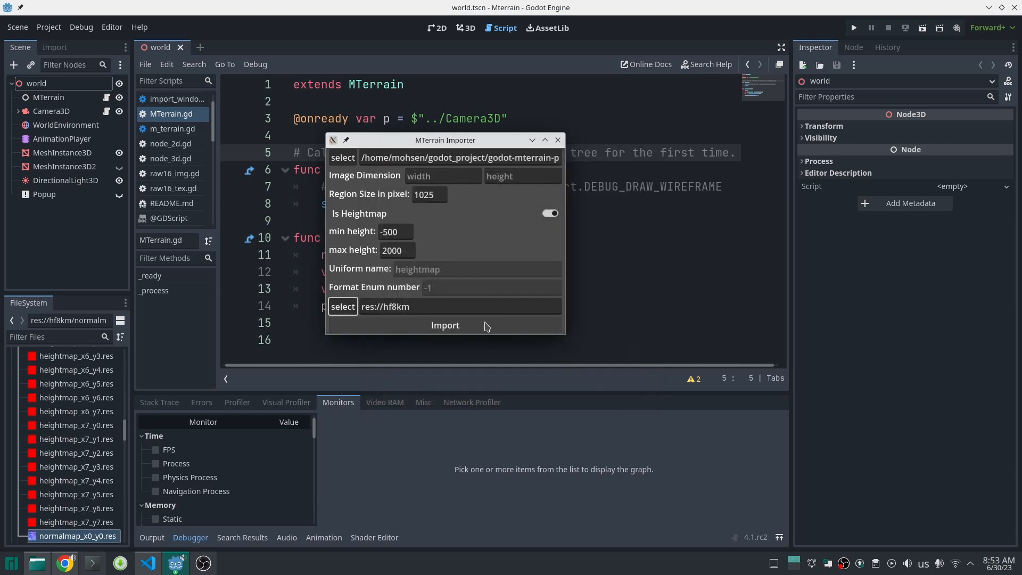